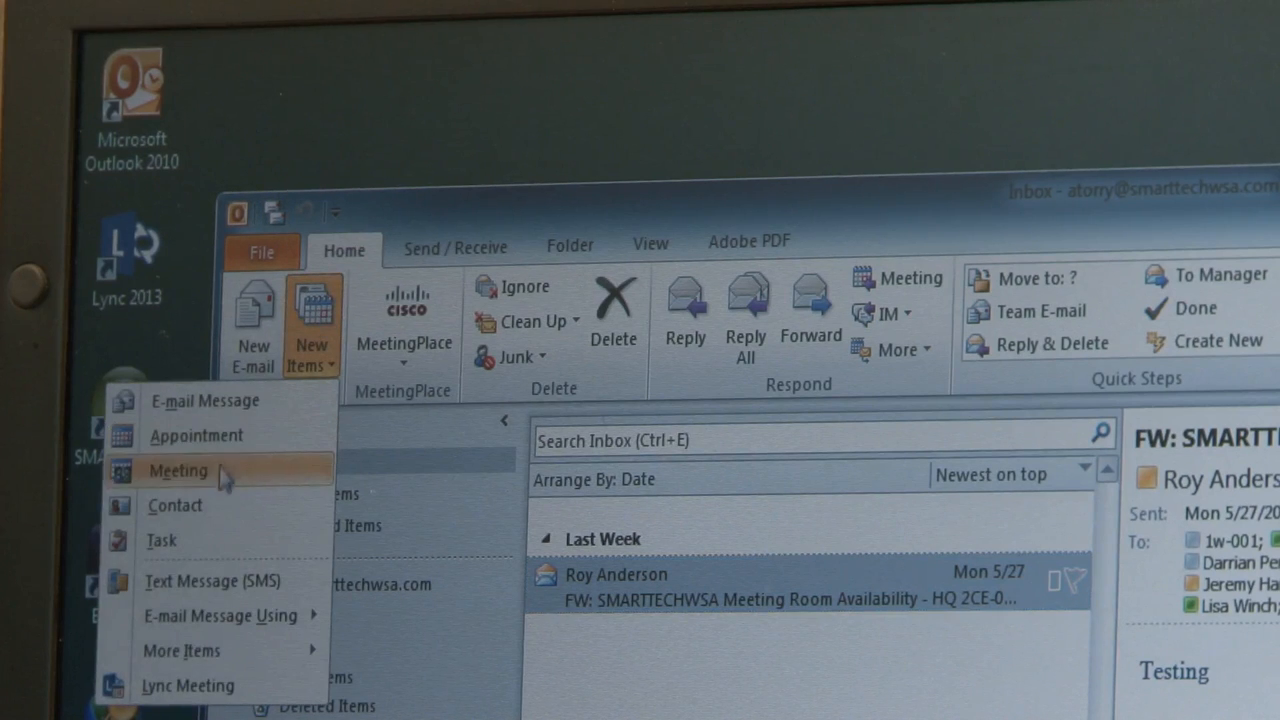
Draft a new Outlook meeting as an online Lync meeting and begin adding the 'Bridg' invitee.
left_click(178, 472)
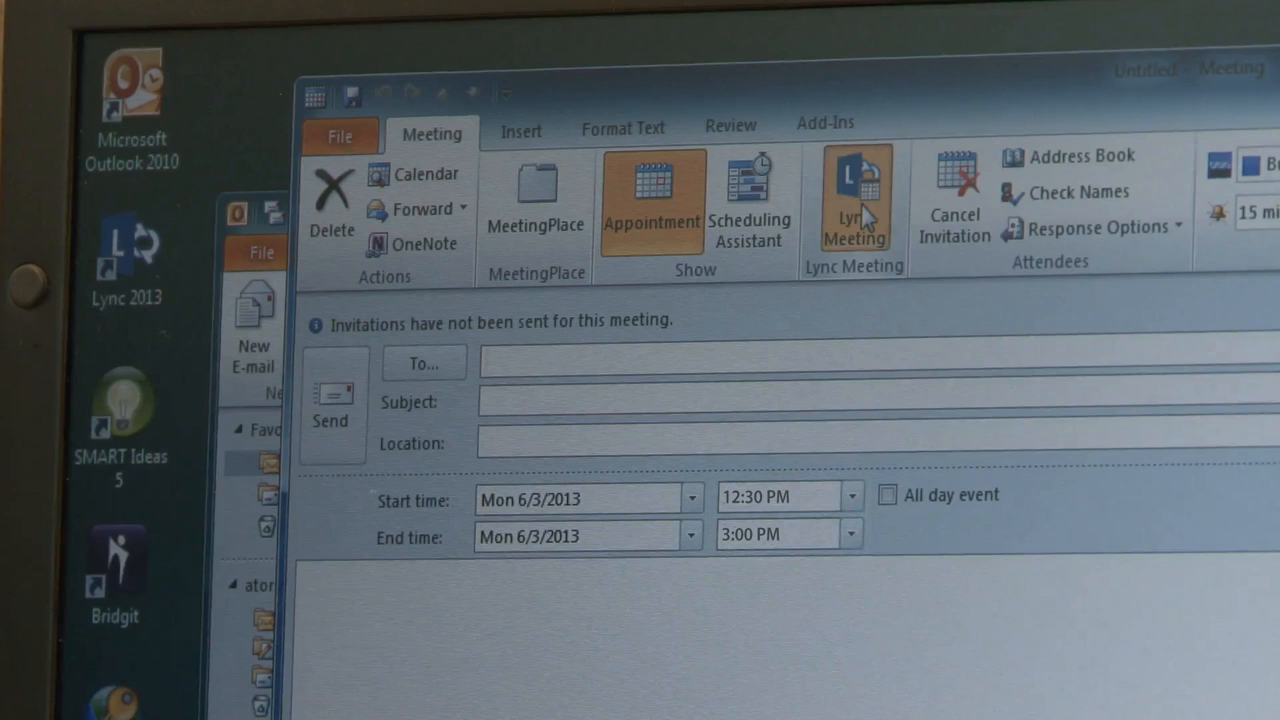
left_click(852, 200)
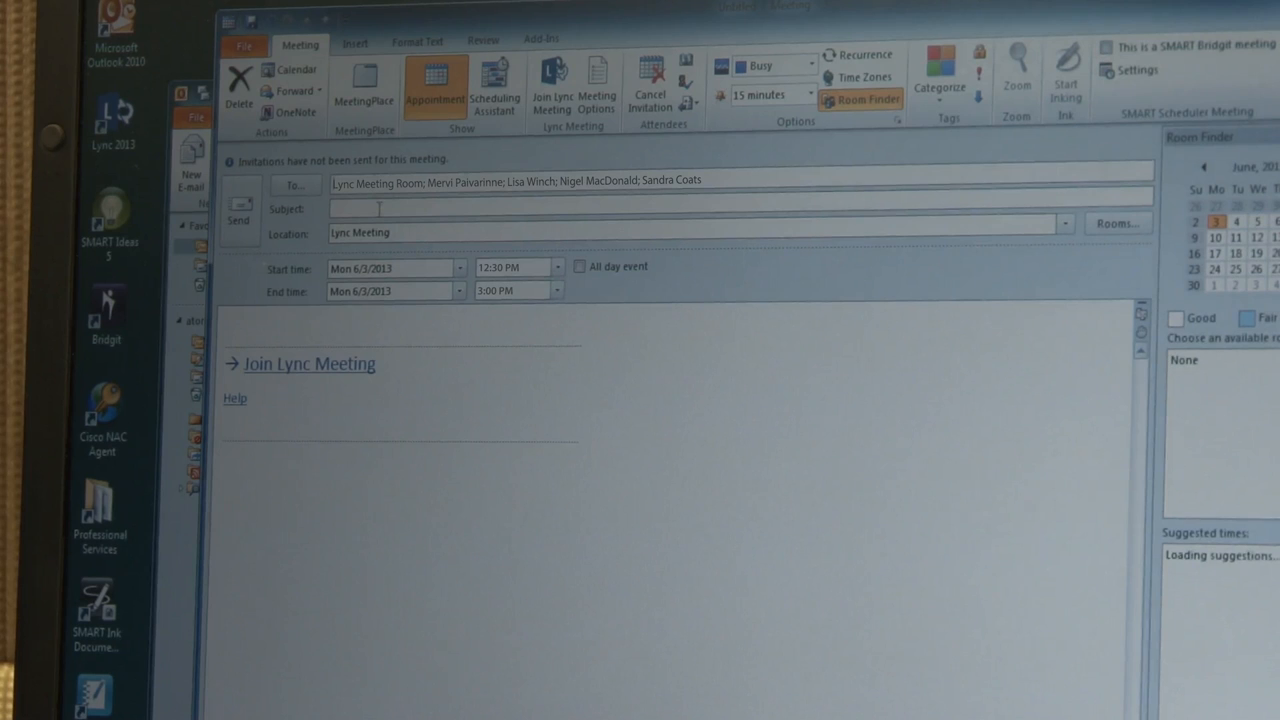
type("Bridg")
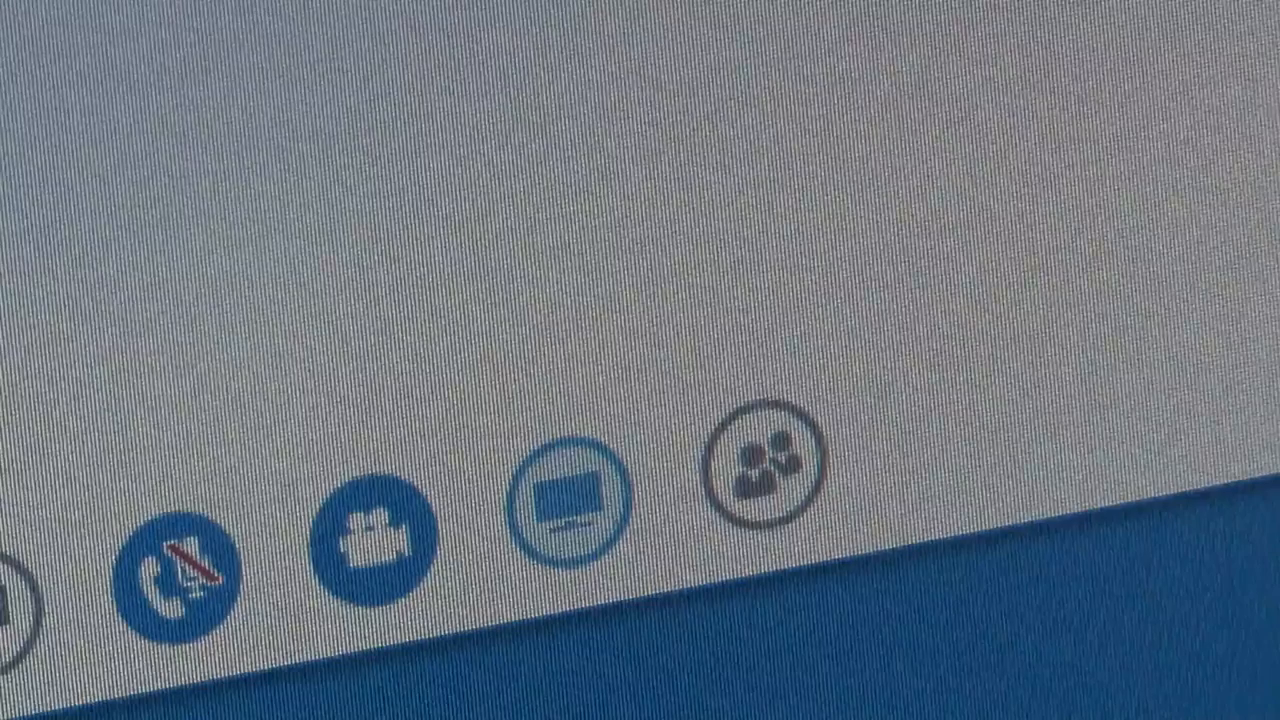
Choose the PowerPoint file Bridges.ppt from the desktop to present in the meeting.
left_click(570, 500)
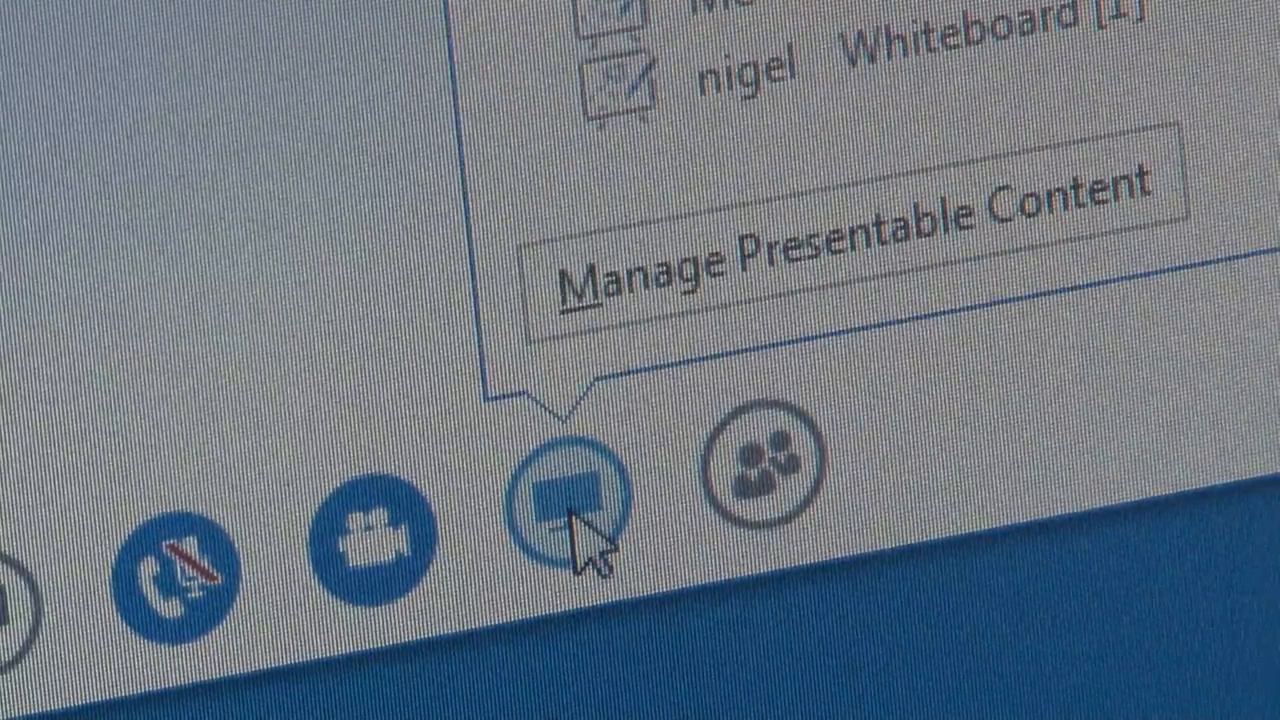
left_click(570, 490)
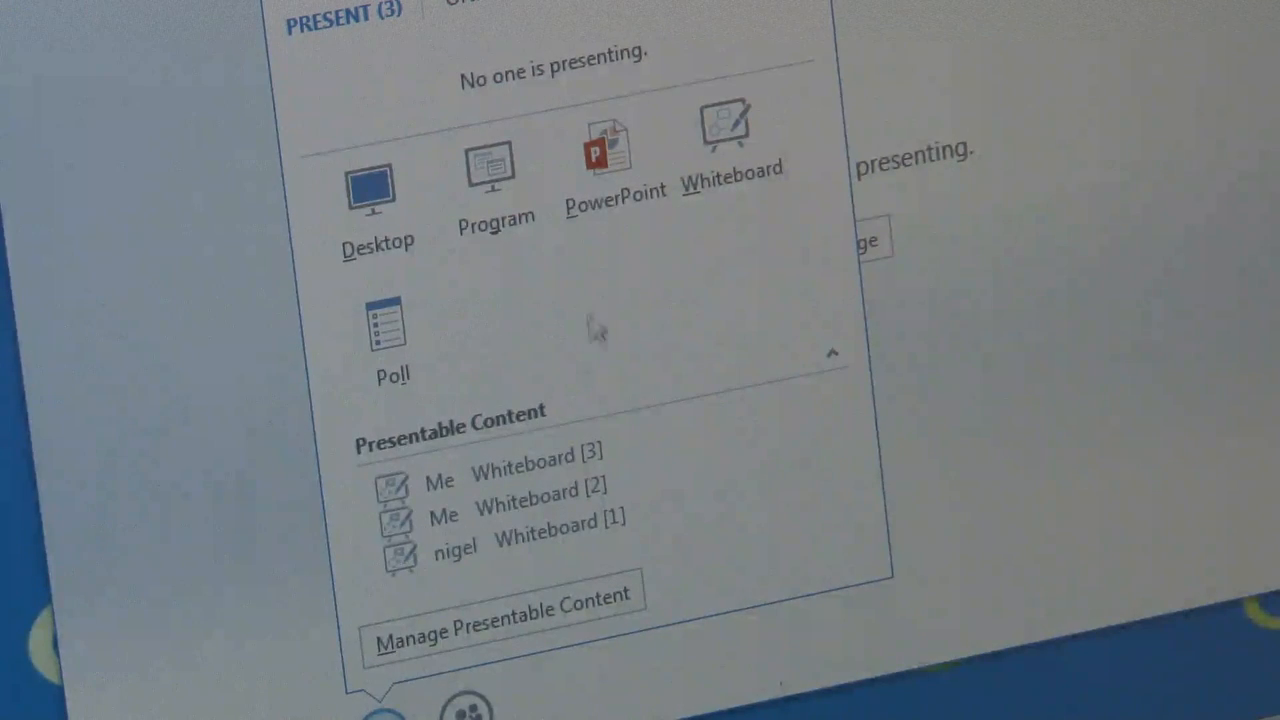
left_click(600, 150)
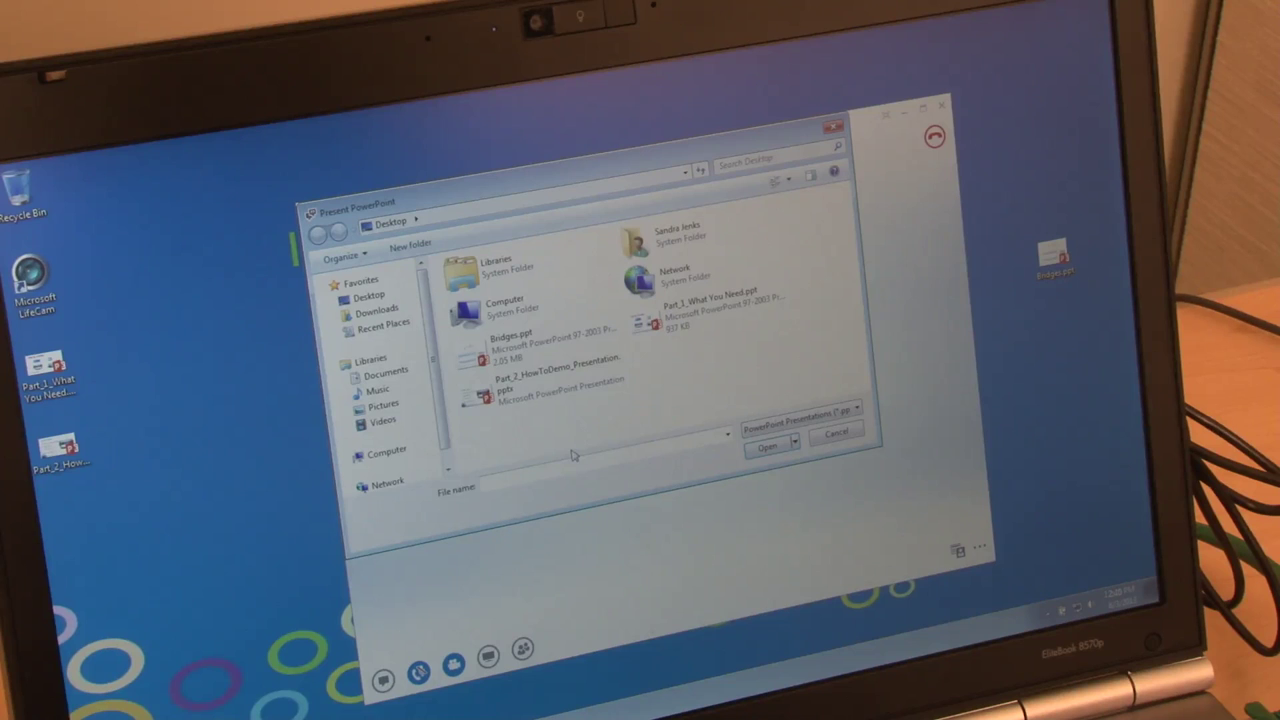
left_click(530, 340)
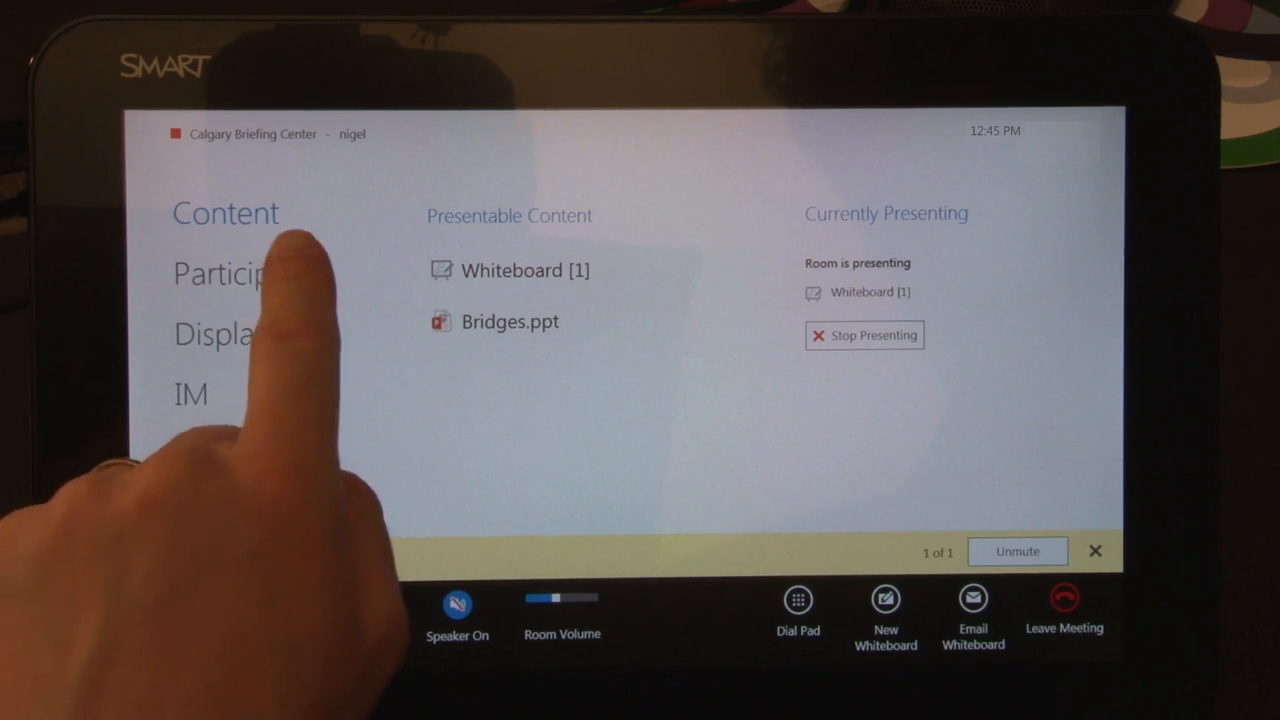
From Participants > Display on the console, set the room screen view to Gallery & Content.
left_click(248, 272)
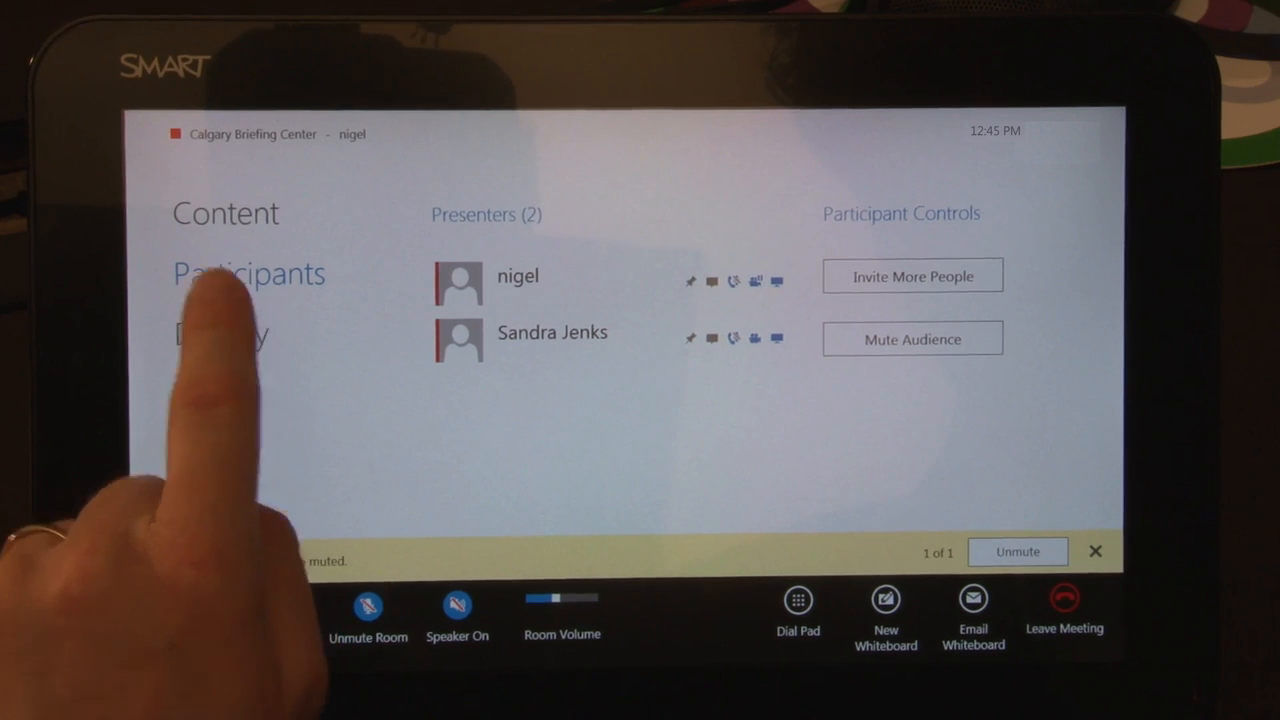
left_click(220, 334)
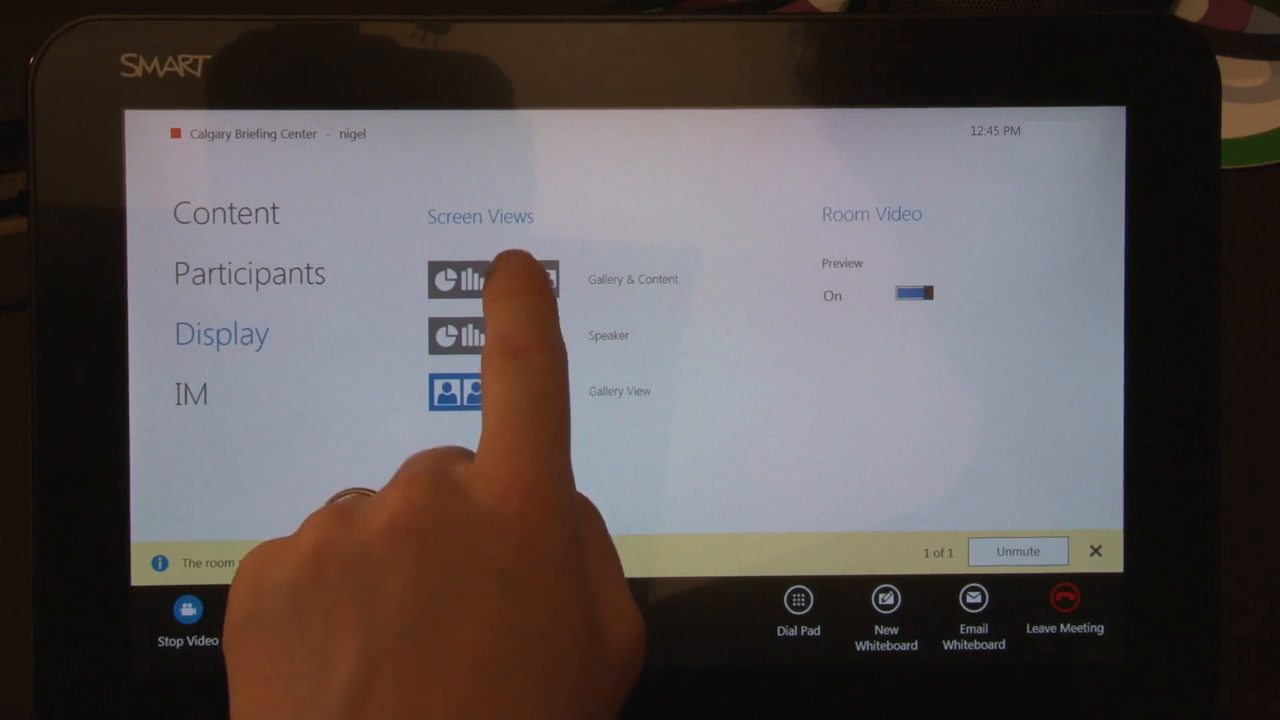
left_click(492, 280)
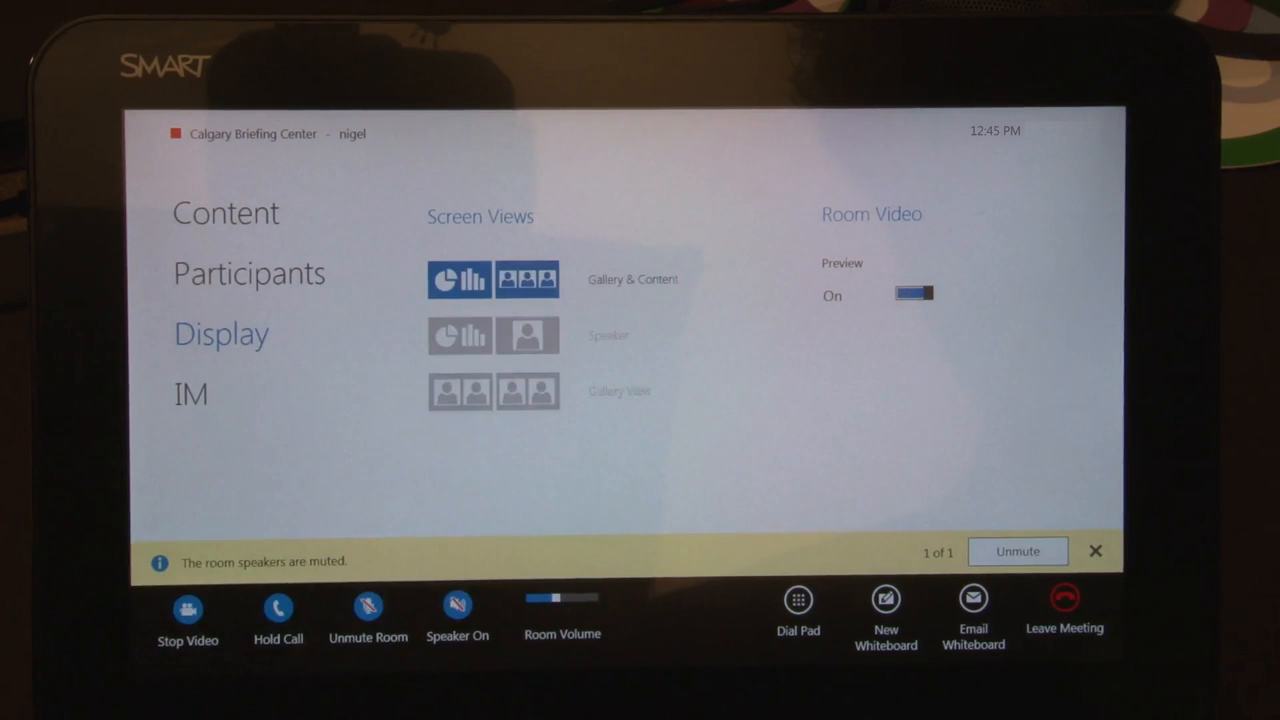